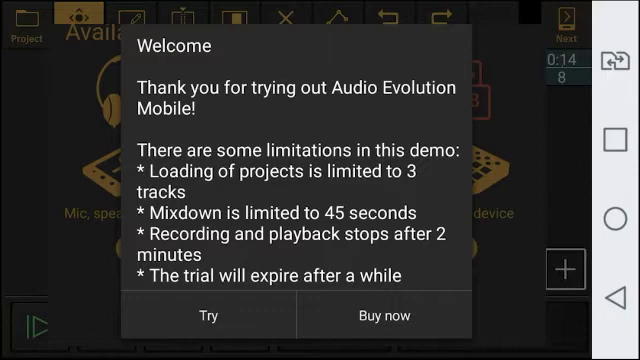
Step: Scroll through the demo welcome notice before starting the trial
scroll("down", 3)
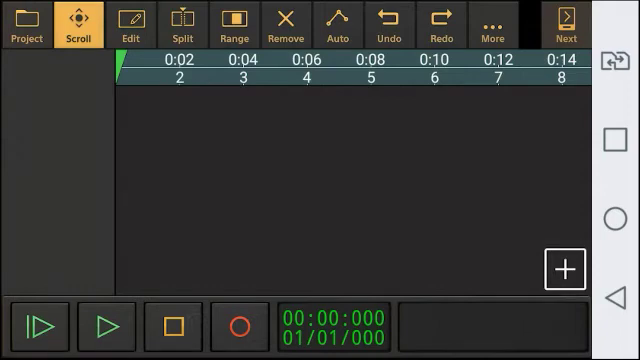
left_click(28, 24)
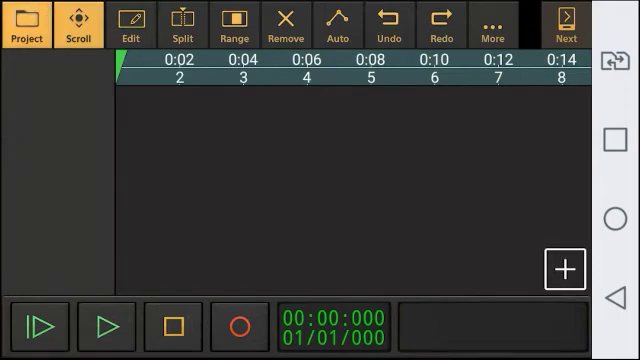
left_click(28, 24)
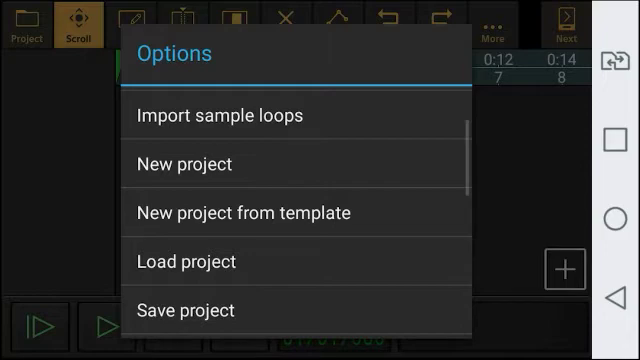
scroll("down", 3)
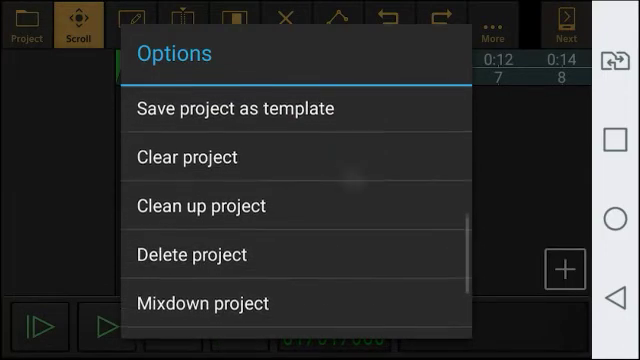
scroll("down", 3)
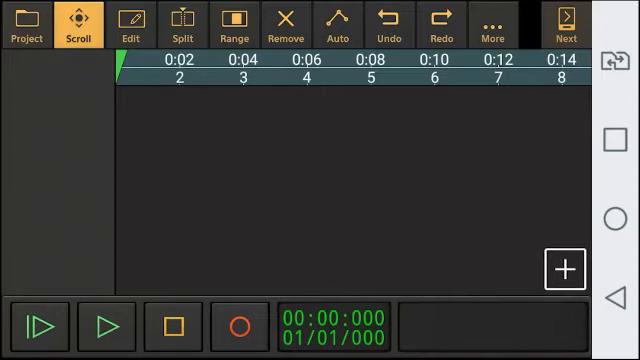
Step: Add a single audio track, Track 1, and swipe its panel to the INSERTS page
left_click(564, 268)
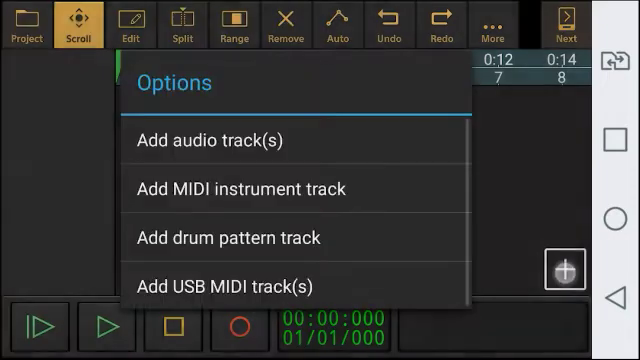
left_click(204, 140)
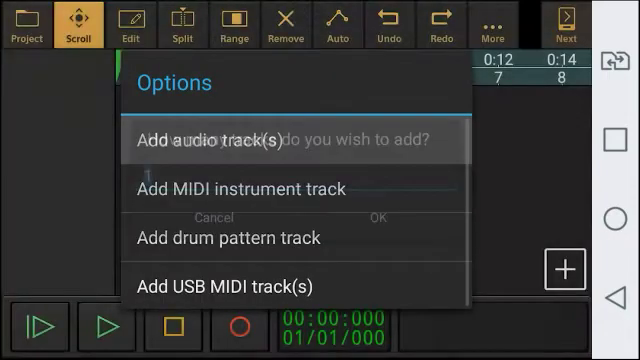
left_click(208, 140)
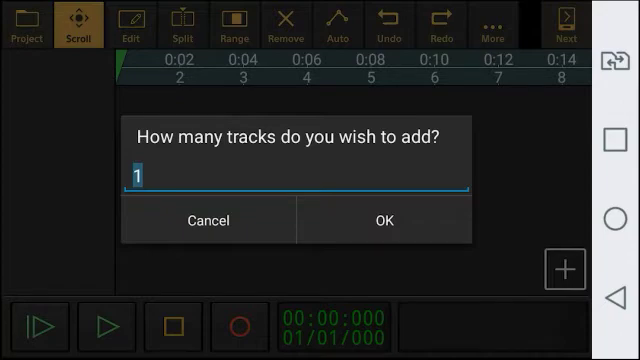
left_click(380, 220)
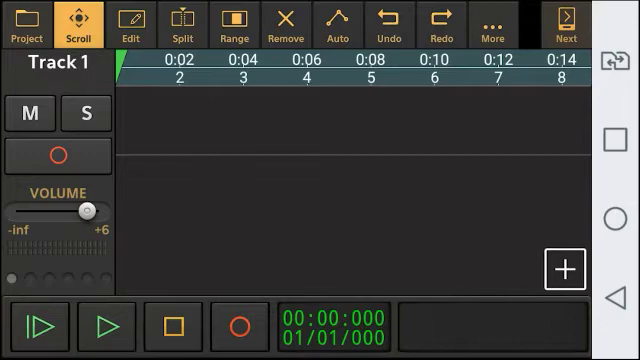
left_click(32, 112)
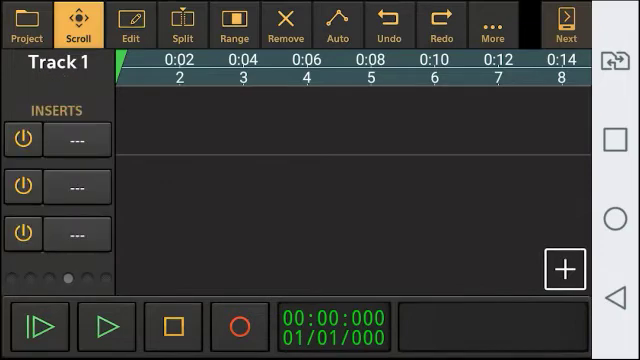
Step: Browse the Select effect list for Track 1's first insert slot without picking one
left_click(76, 140)
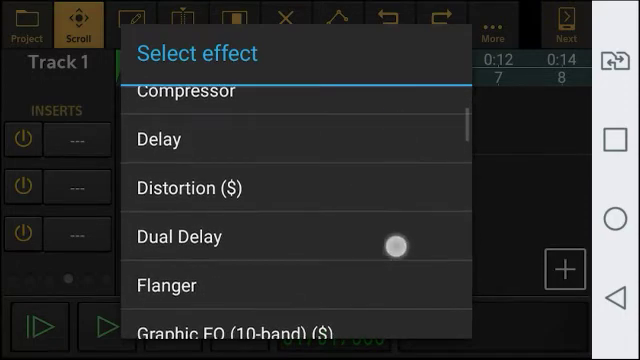
scroll("down", 3)
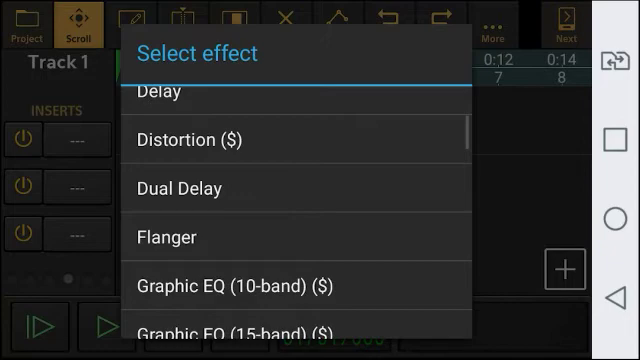
scroll("down", 3)
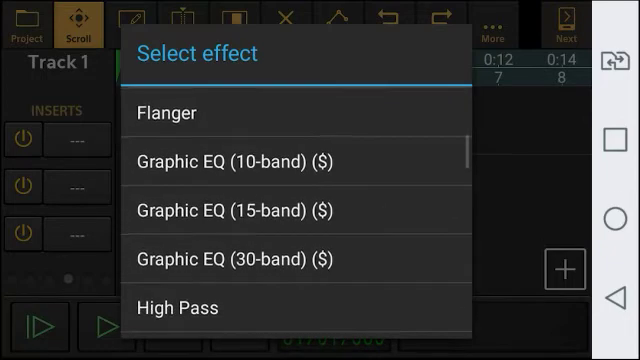
scroll("down", 3)
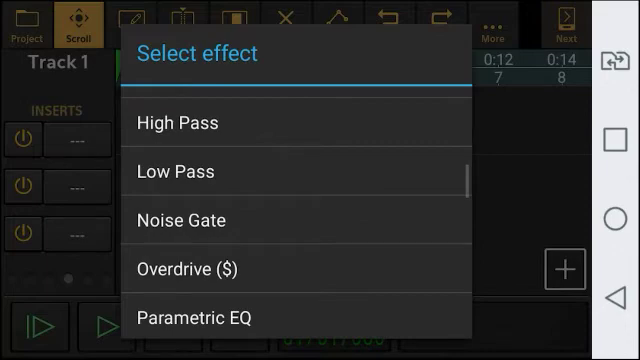
scroll("down", 3)
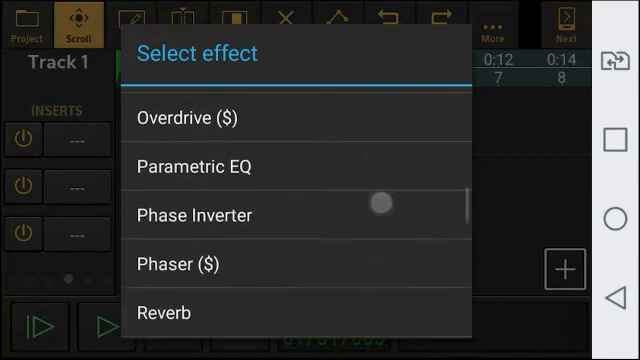
scroll("down", 3)
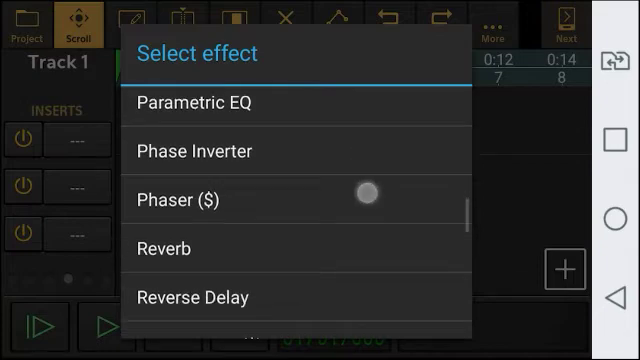
scroll("down", 3)
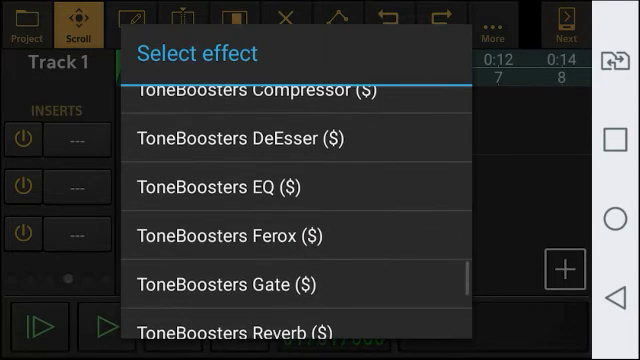
scroll("down", 3)
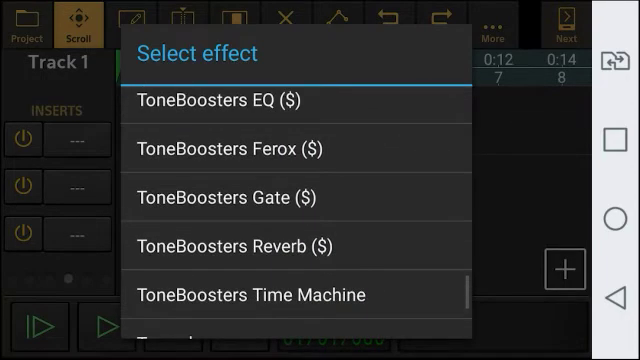
scroll("down", 3)
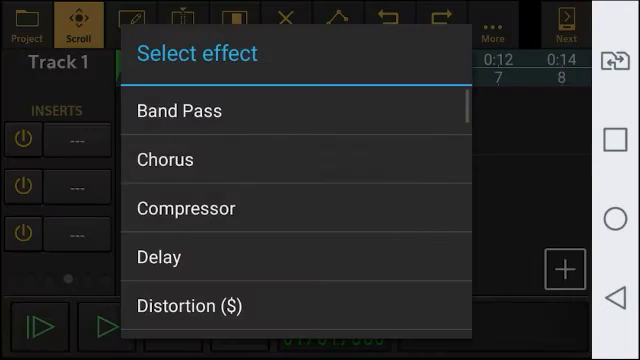
Step: Insert a Band Pass effect on Track 1 with center frequency raised from 1000 to 2740 Hz
left_click(180, 112)
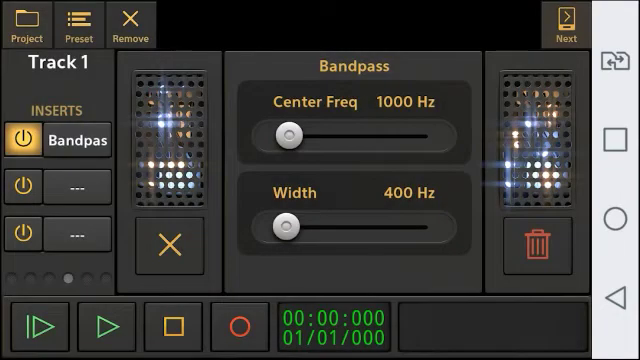
left_click_drag(288, 132, 304, 132)
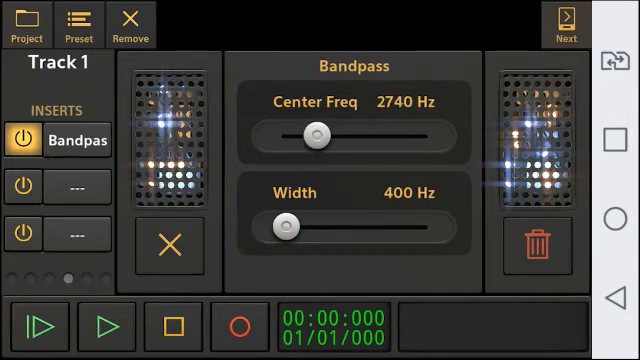
left_click_drag(284, 222, 338, 222)
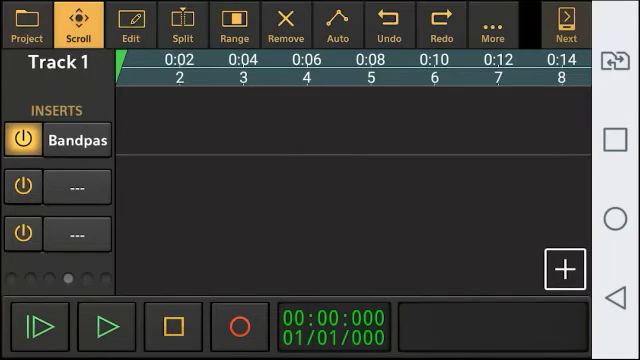
Step: Dismiss the add-track options without adding anything and switch to the Split tool
left_click(564, 268)
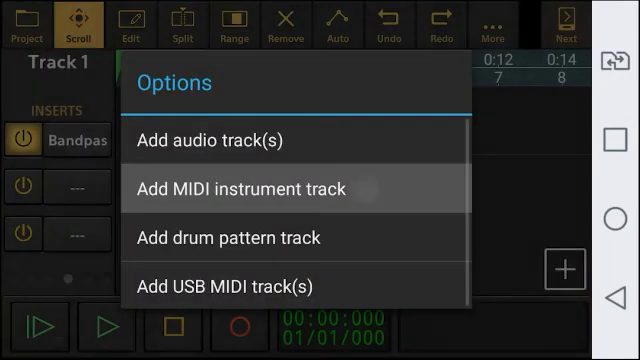
left_click(240, 188)
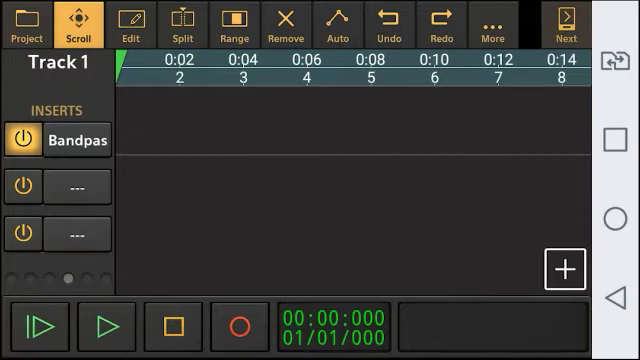
left_click(564, 268)
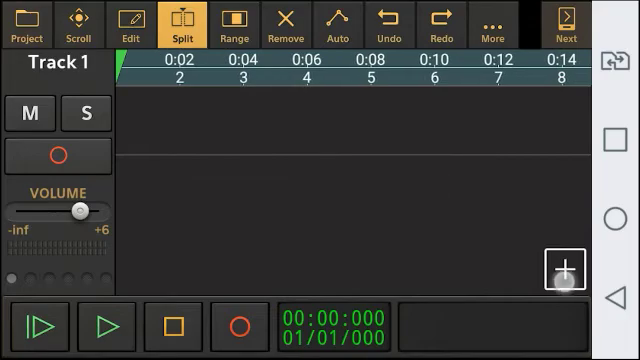
Step: Add a second audio track, arm Track 2 and start recording onto it
left_click(564, 268)
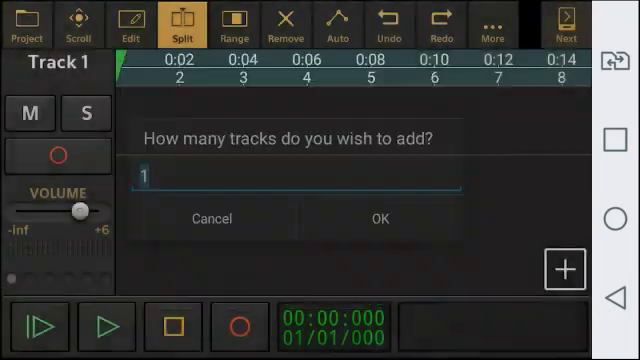
left_click(376, 218)
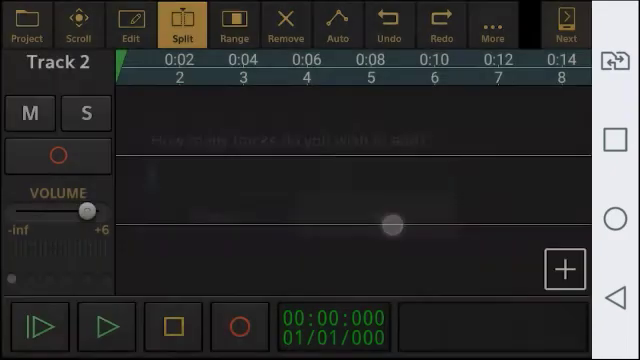
left_click(56, 156)
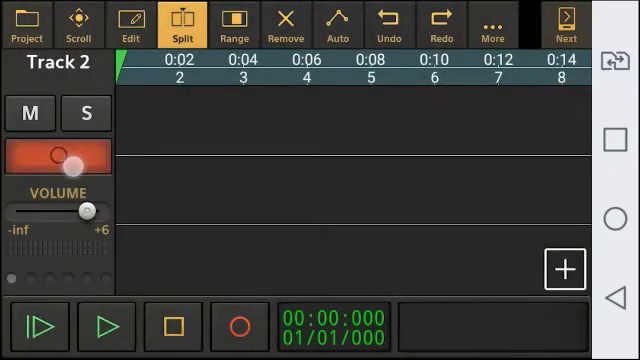
left_click(104, 324)
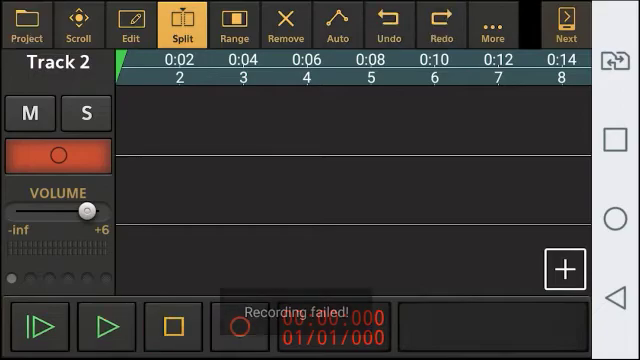
Step: Select a time range, clear it, and switch to removing clips
left_click(236, 24)
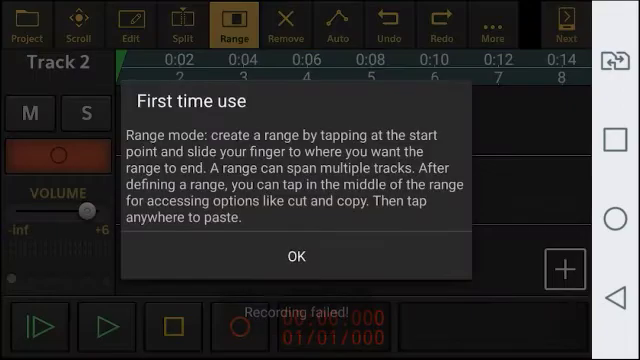
left_click(292, 256)
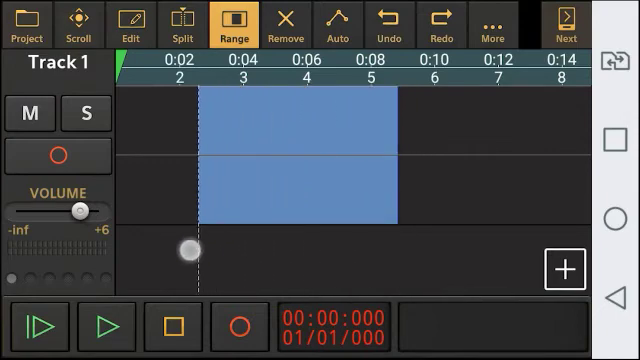
left_click(284, 24)
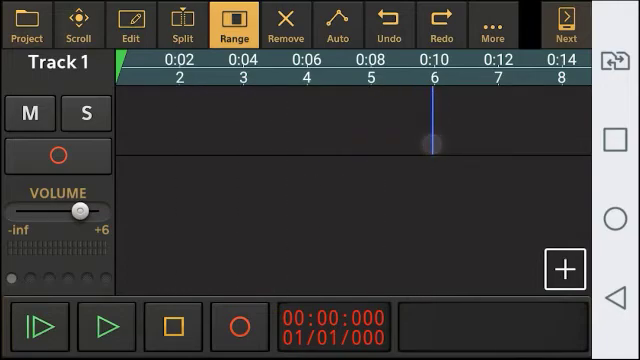
left_click(286, 24)
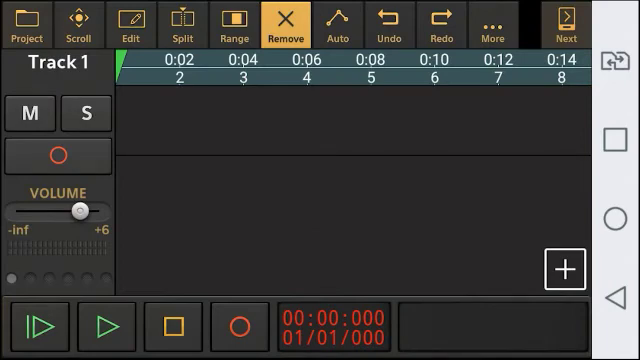
Step: Undo the last two edits, try Redo, and bring up the More commands list
left_click(388, 24)
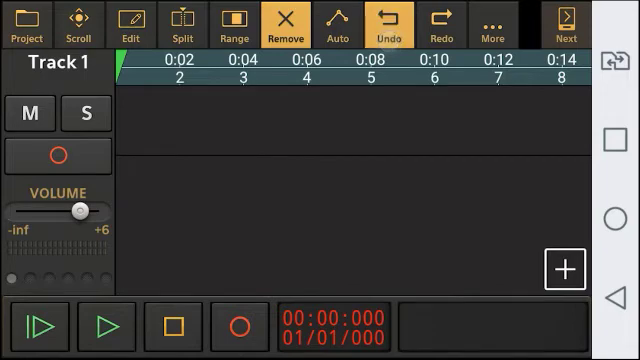
left_click(56, 156)
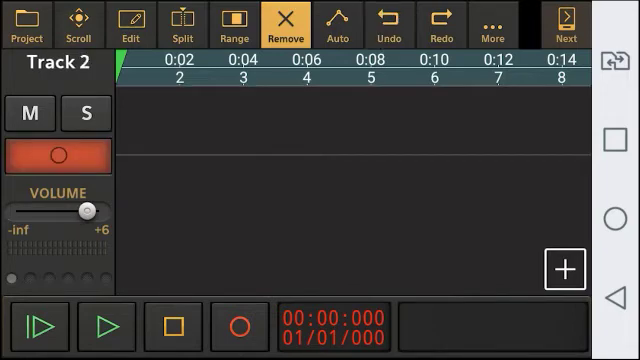
left_click(438, 28)
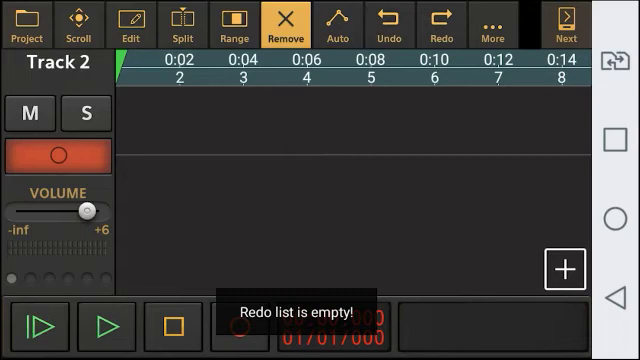
left_click(128, 24)
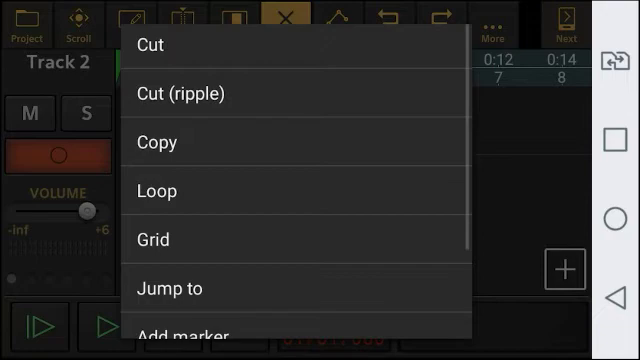
Step: Review the Grid settings and confirm 'No grid' for the timeline
scroll("down", 3)
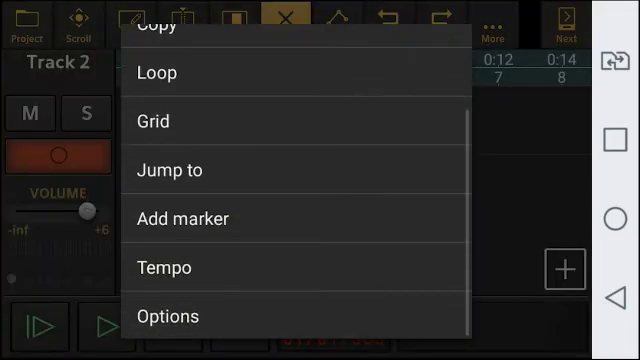
left_click(152, 120)
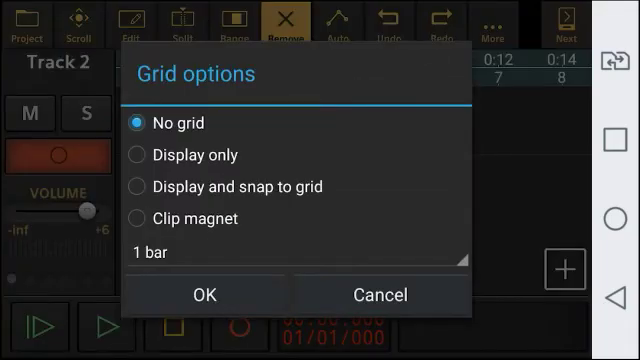
left_click(136, 186)
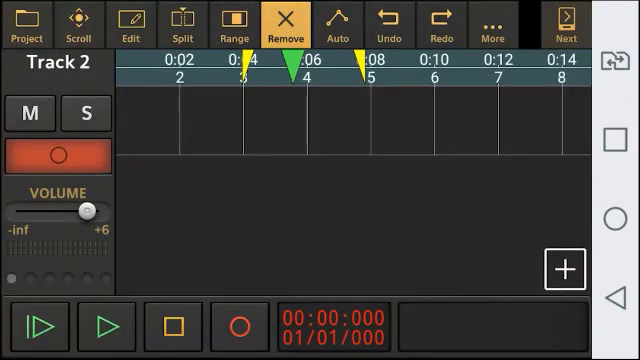
Step: Set the project tempo to 130 bpm in 4/4 via More > Tempo
left_click(132, 24)
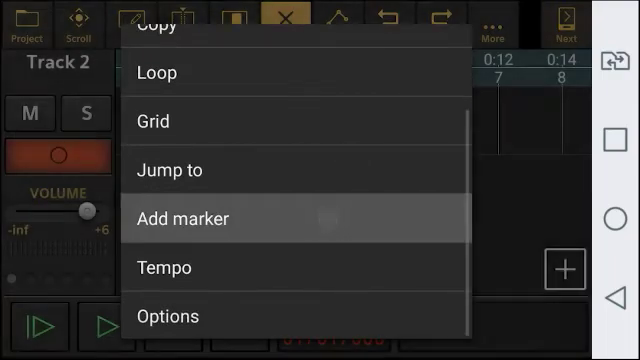
left_click(184, 216)
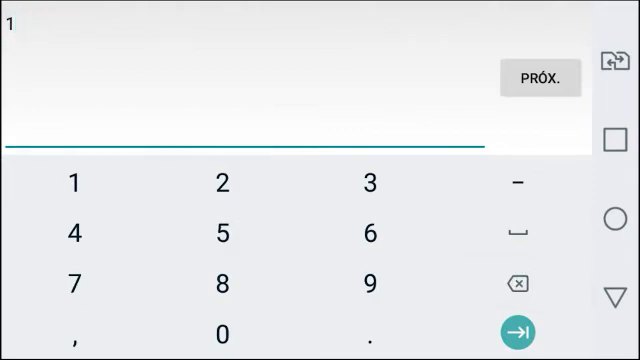
type("30")
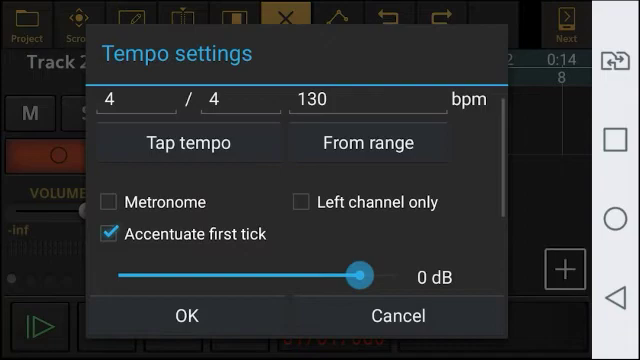
left_click(184, 316)
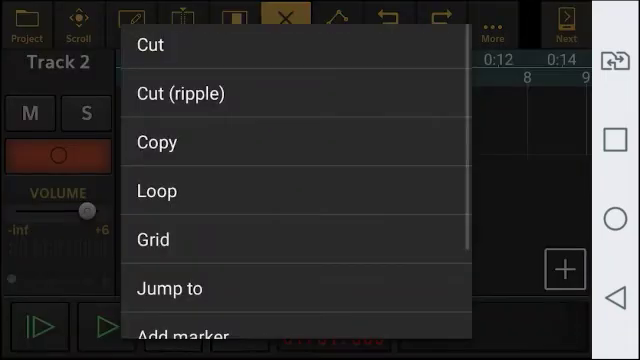
scroll("down", 3)
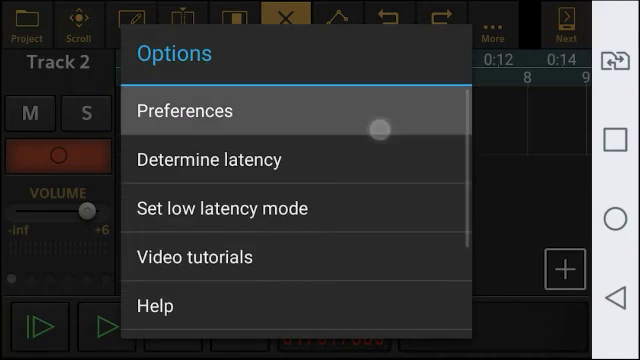
left_click(196, 112)
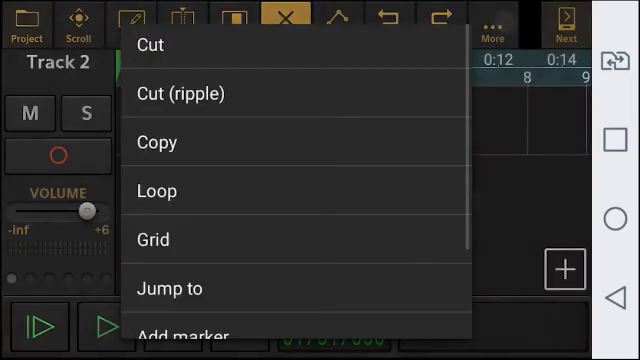
Step: Enter Preferences from Options and scroll the User Interface settings
scroll("down", 3)
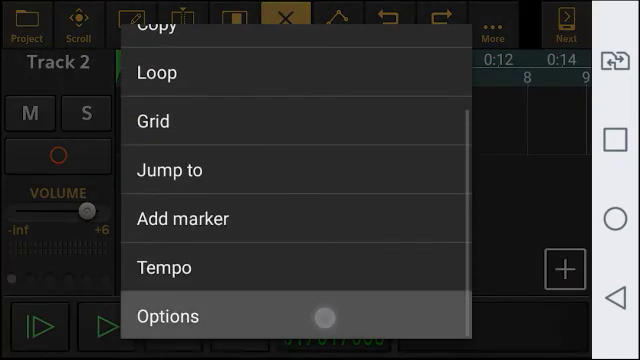
left_click(170, 316)
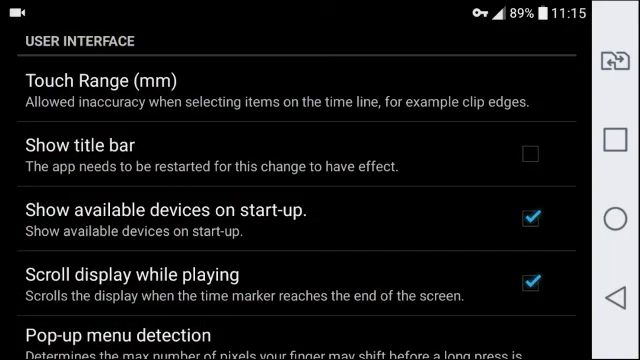
scroll("down", 3)
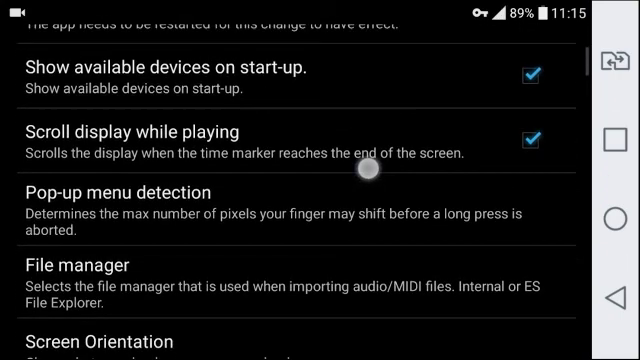
scroll("down", 3)
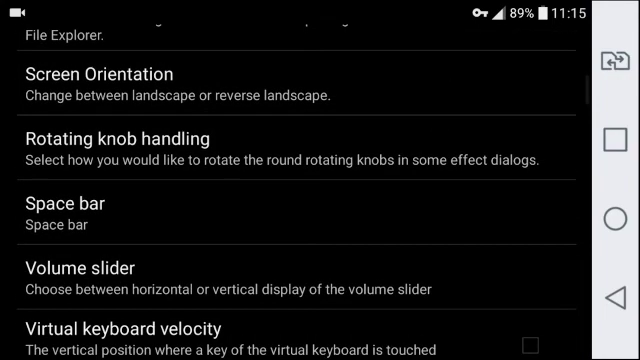
Step: Continue through the interface settings down to the Audio input and OpenSLES entries
left_click(416, 206)
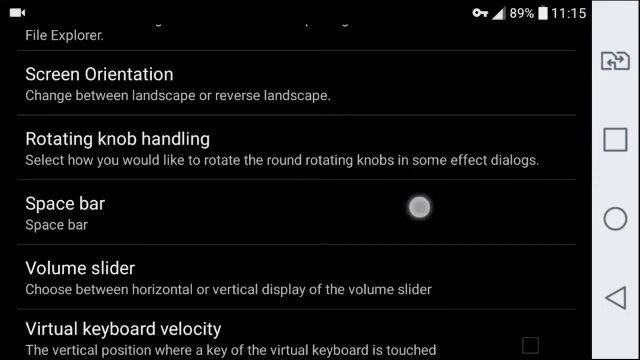
scroll("down", 3)
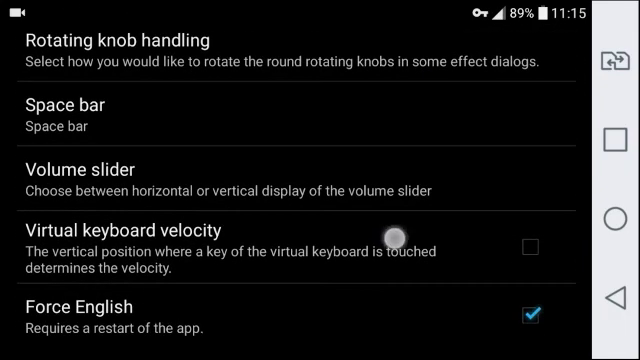
scroll("down", 3)
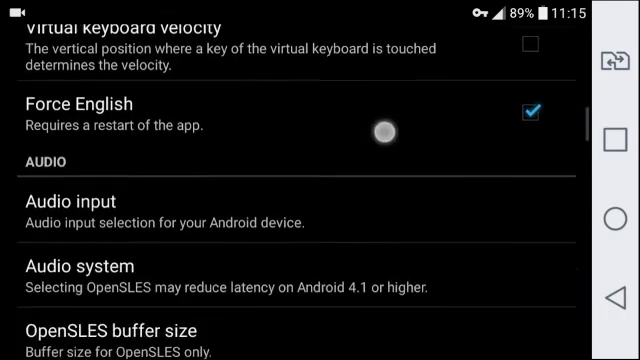
scroll("down", 3)
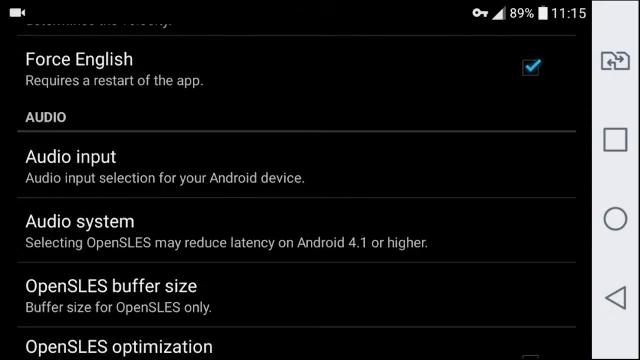
Step: Scroll past latency, recording and master bus settings to the base directory, SoundFonts and logging entries
left_click(304, 170)
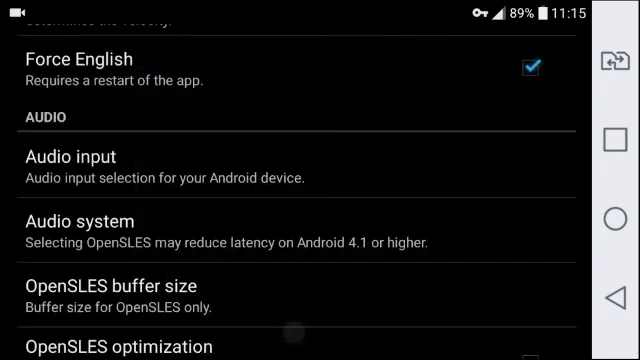
scroll("down", 3)
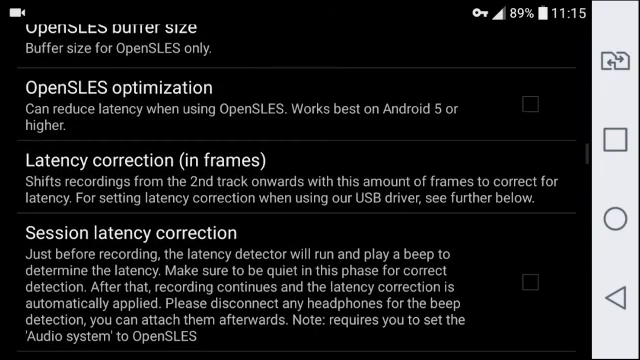
scroll("down", 3)
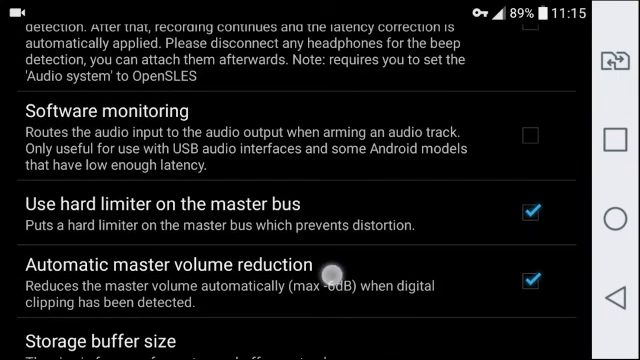
scroll("down", 3)
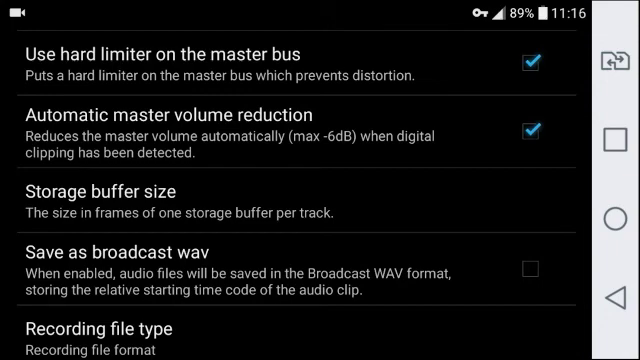
scroll("down", 3)
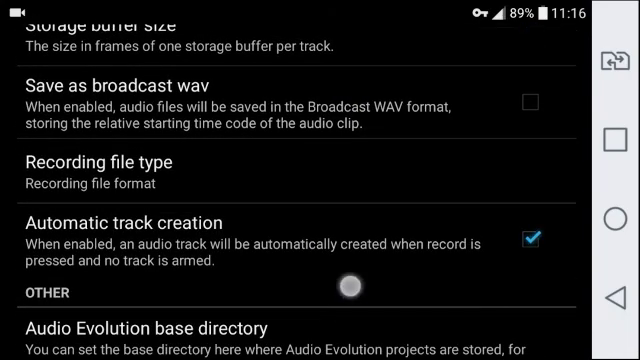
scroll("down", 3)
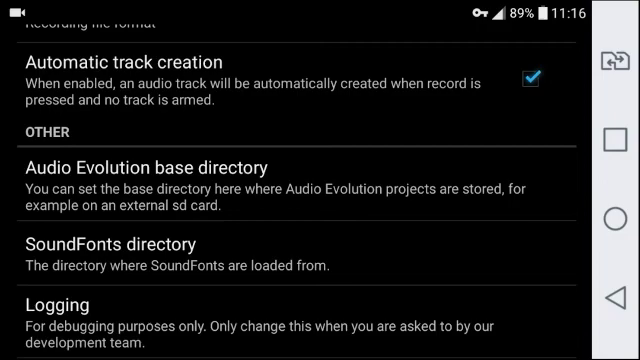